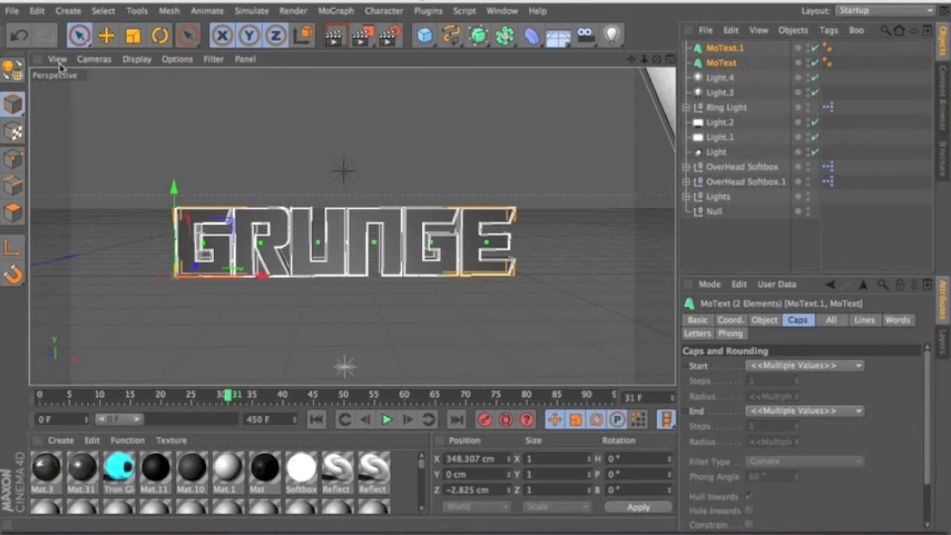
mouse_move(345, 3)
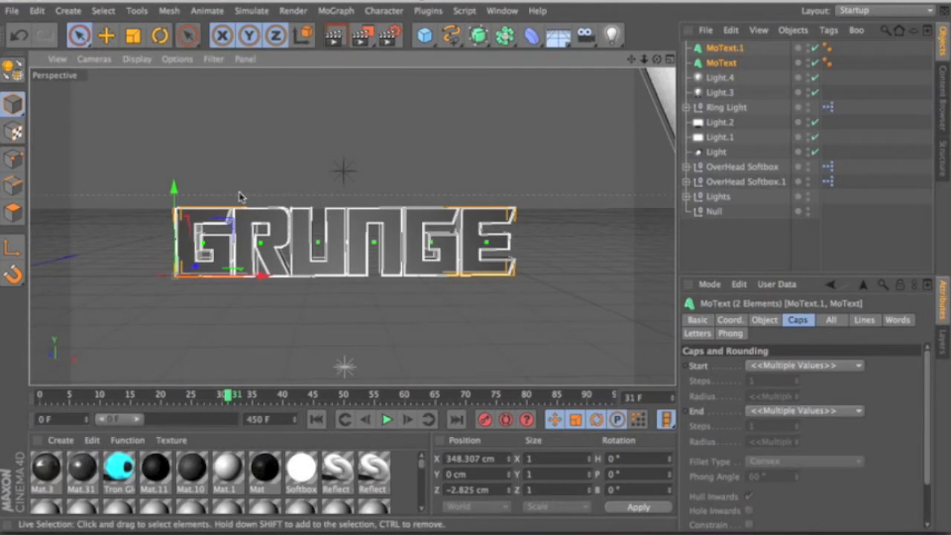
mouse_move(508, 199)
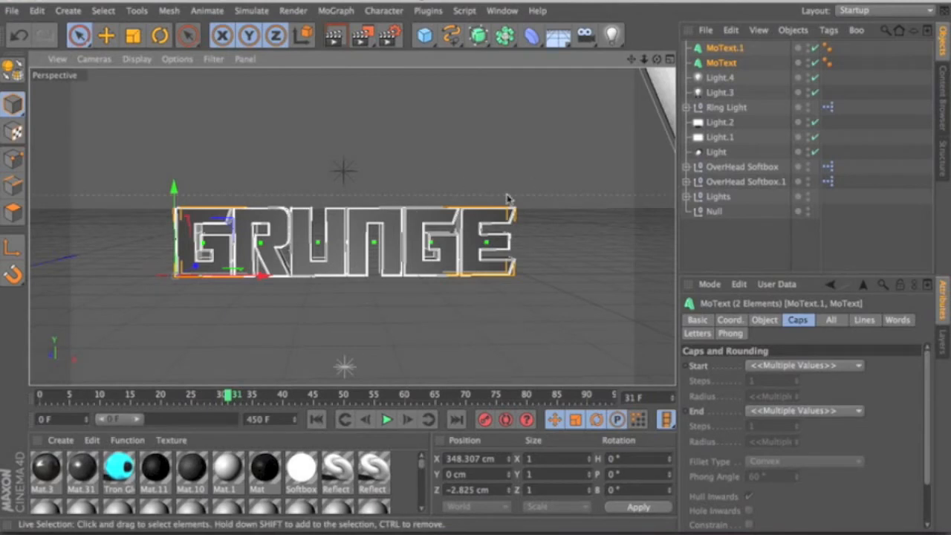
mouse_move(66, 444)
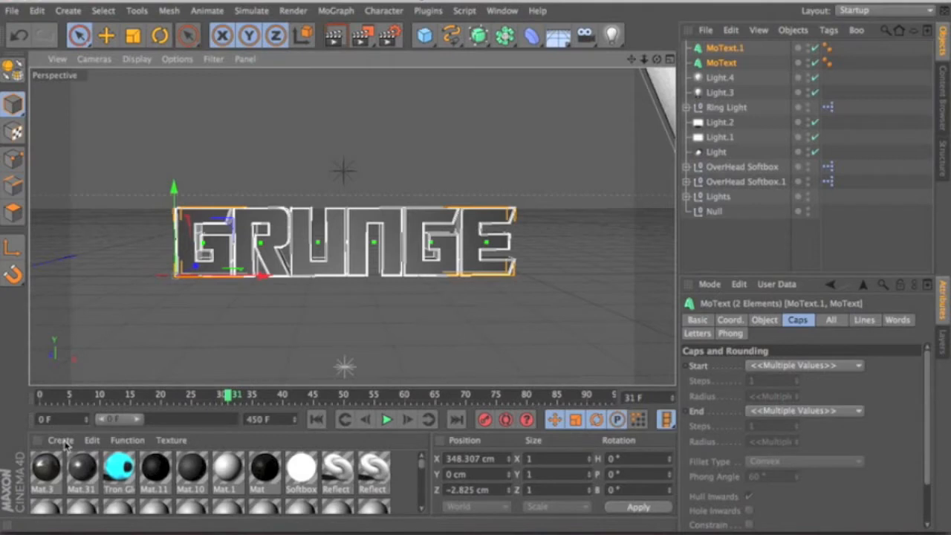
mouse_move(63, 445)
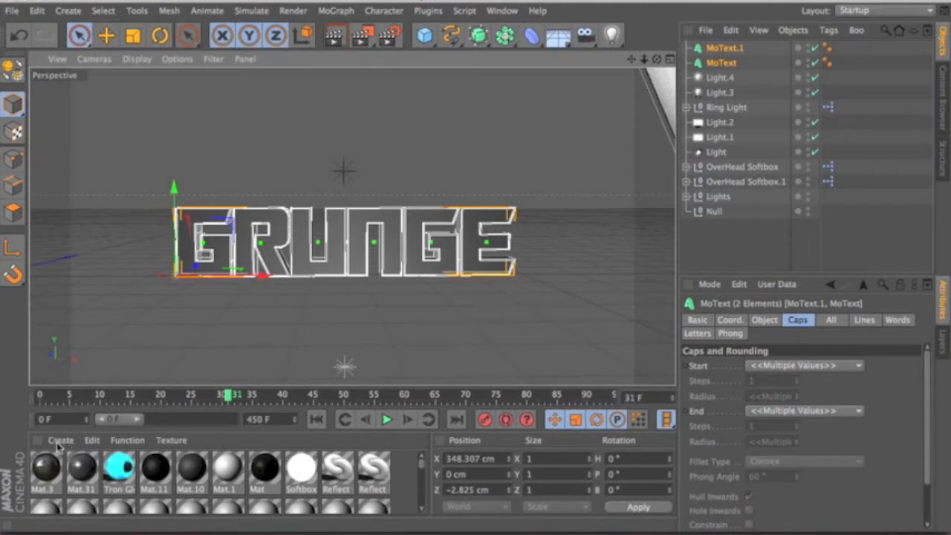
Step: Create a new blank material, Mat.12, from the Material Manager's Create menu
click(60, 440)
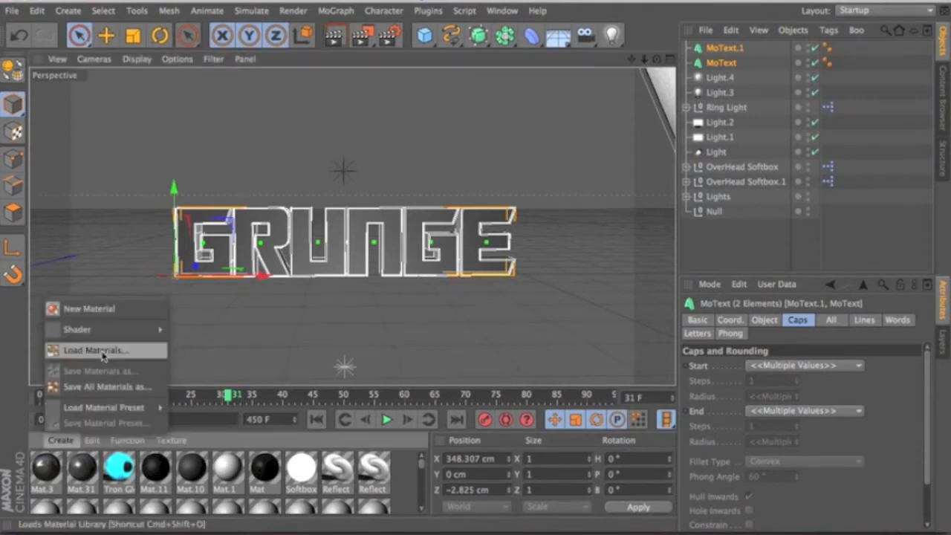
mouse_move(112, 308)
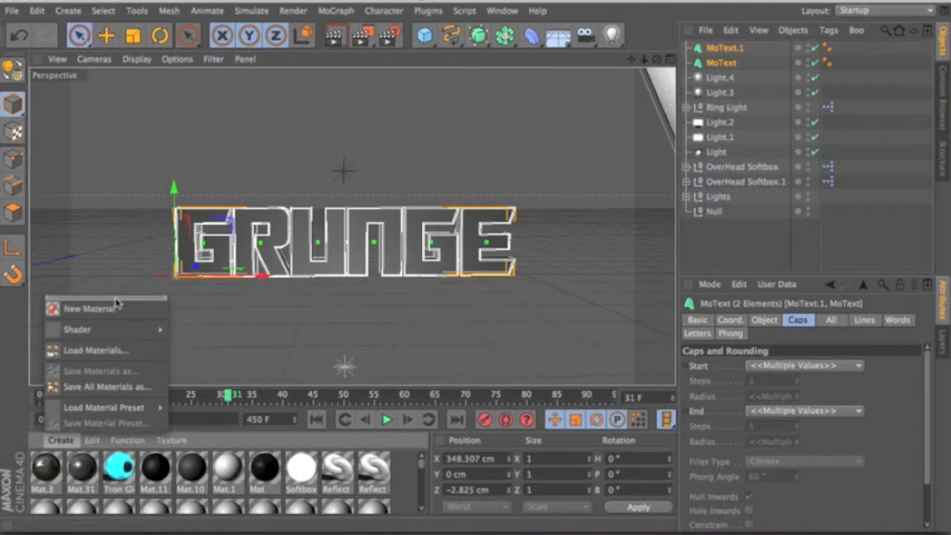
mouse_move(89, 307)
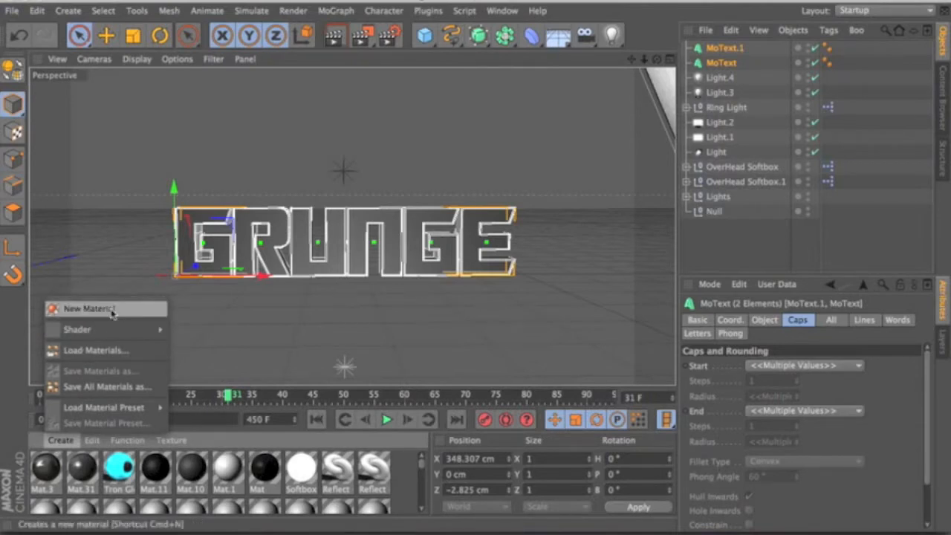
click(86, 307)
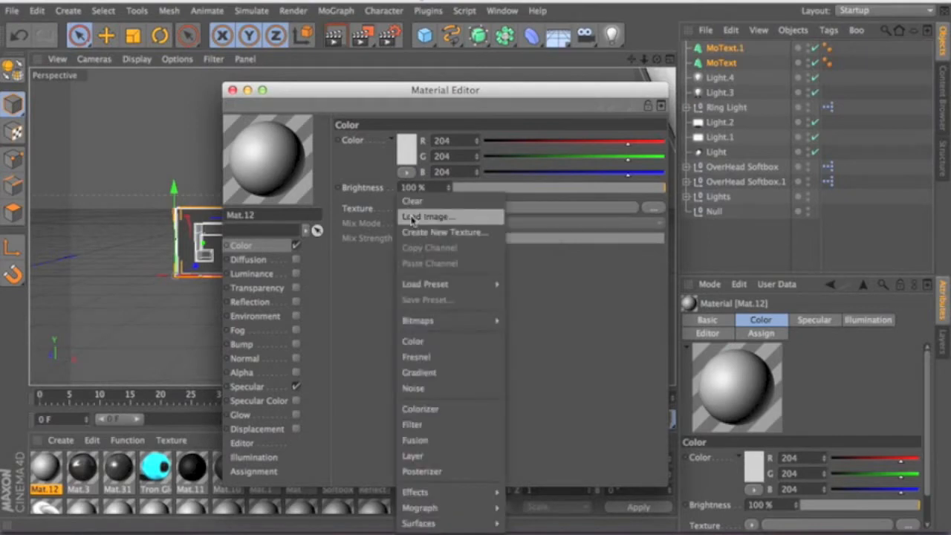
Step: Start loading an image for the colour channel and search 'textures' to reach the Textures folder
click(428, 216)
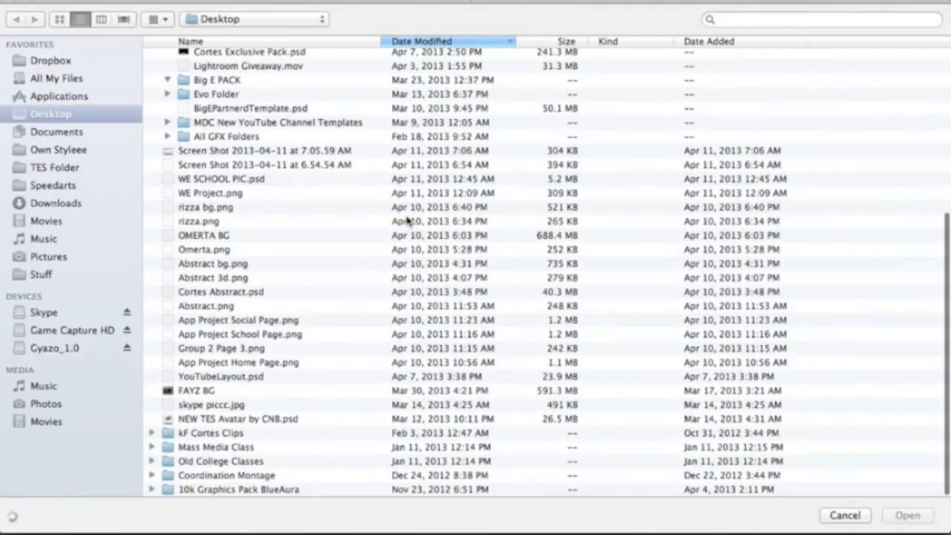
scroll(up, 3)
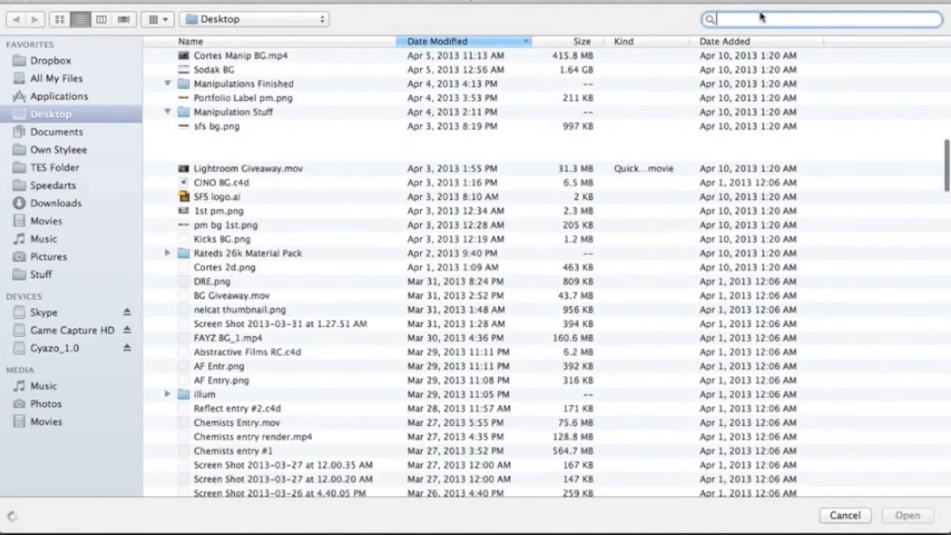
text(textures)
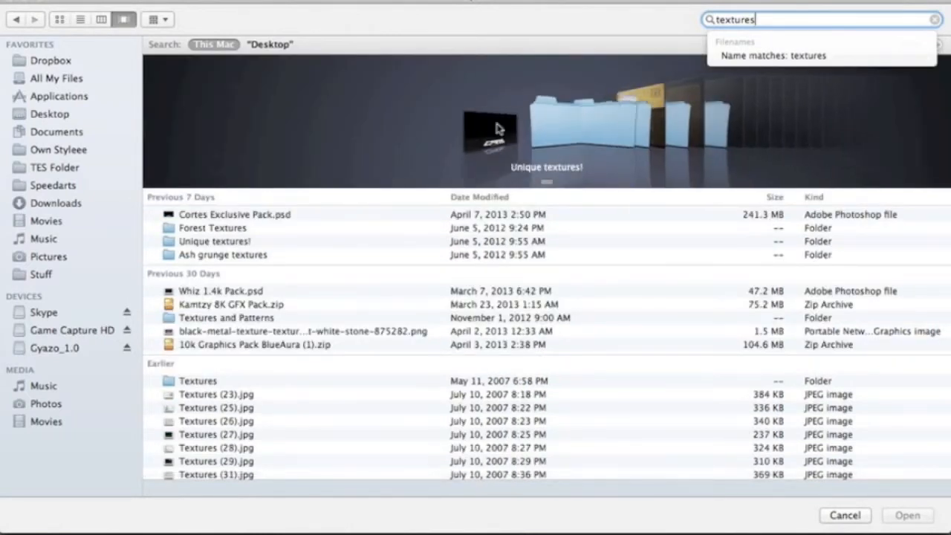
click(213, 227)
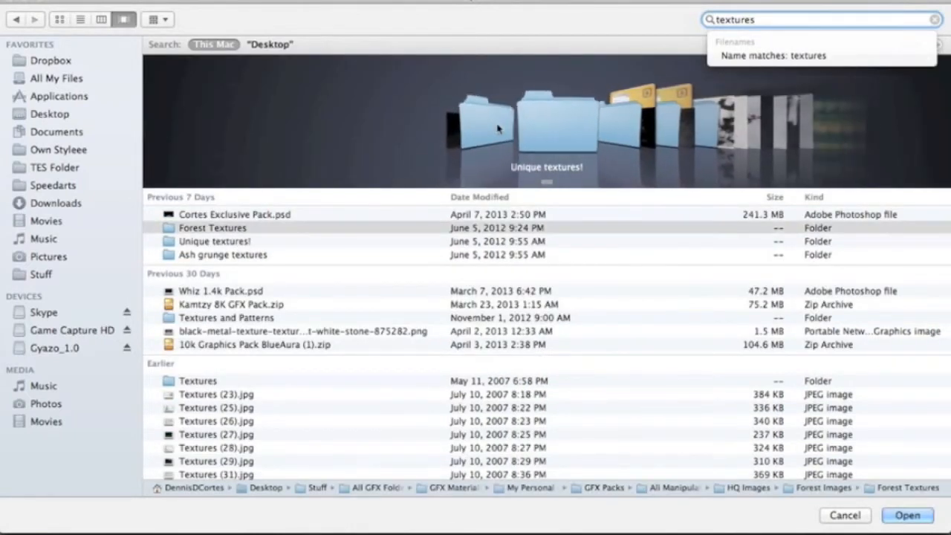
click(214, 241)
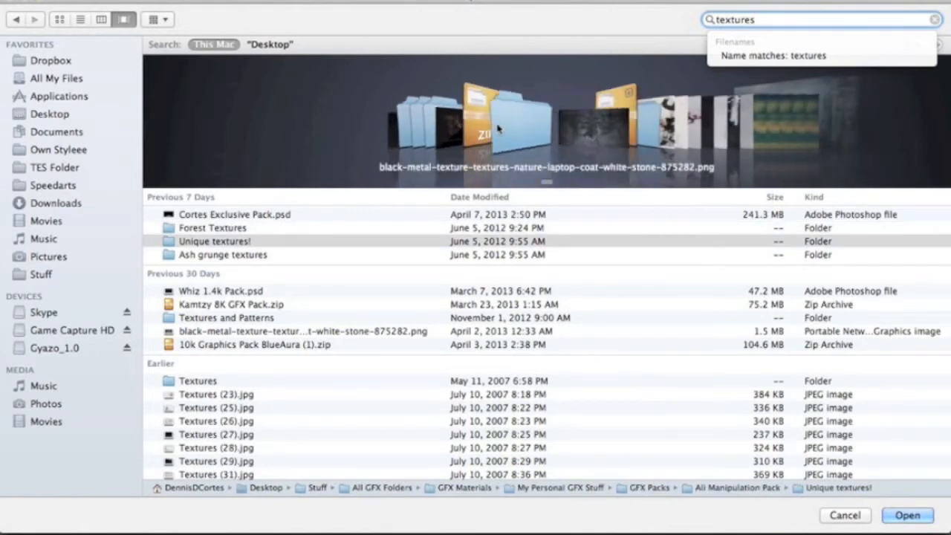
click(198, 381)
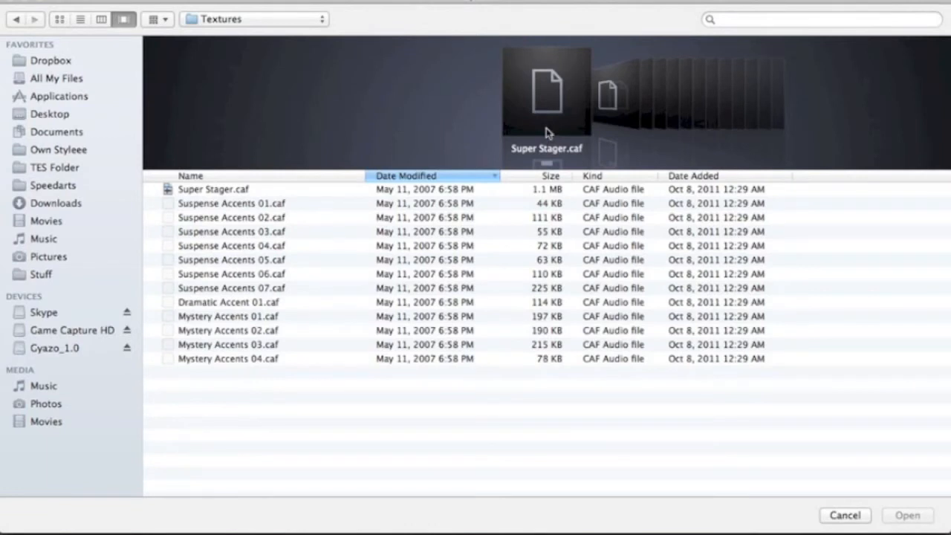
Step: Search 'textures' inside the folder and pick the grunge image Textures (14).jpg
text(textures)
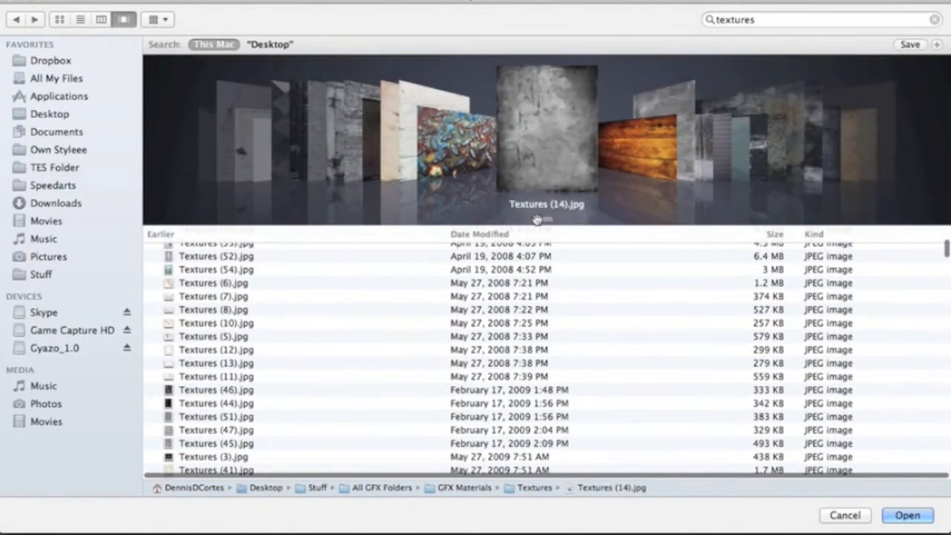
scroll(up, 3)
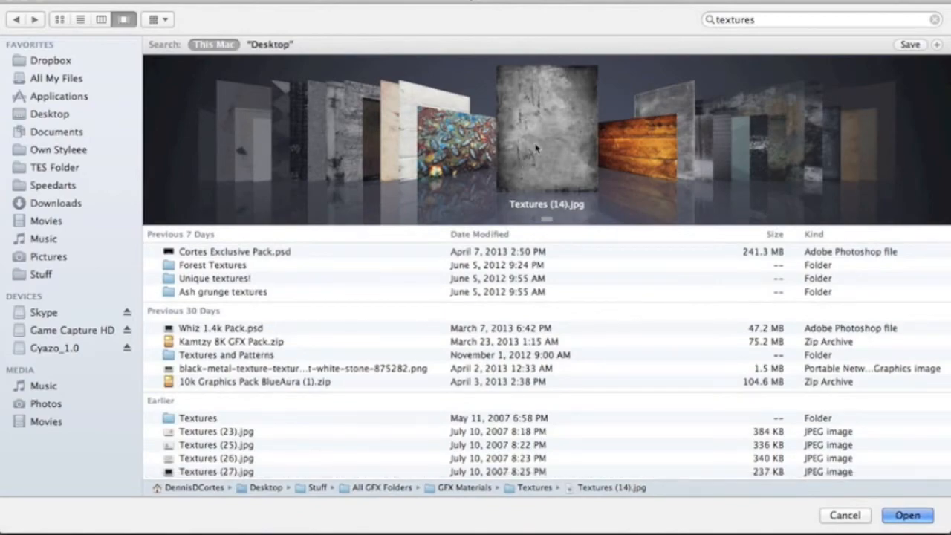
Step: Load Textures (14).jpg as Mat.12's colour texture and review the texture options
click(906, 514)
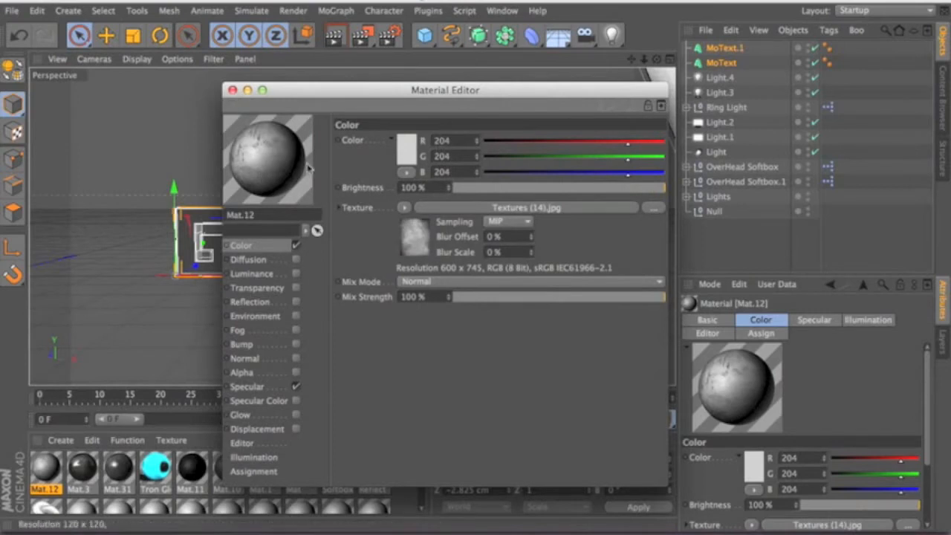
mouse_move(339, 184)
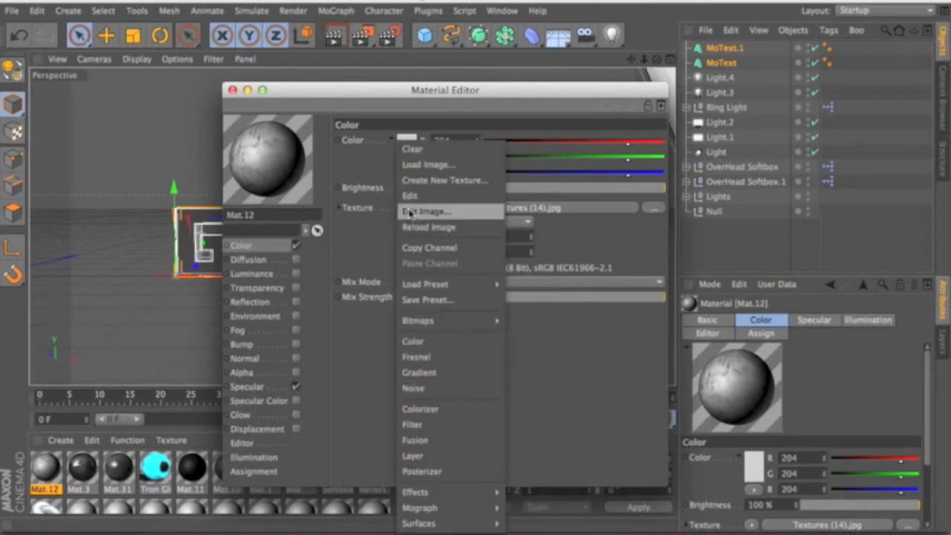
click(425, 211)
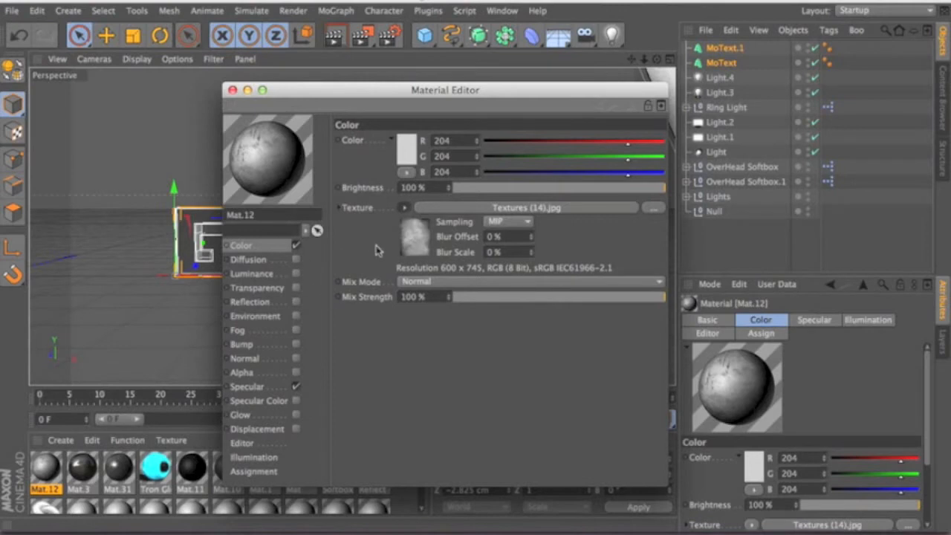
mouse_move(269, 318)
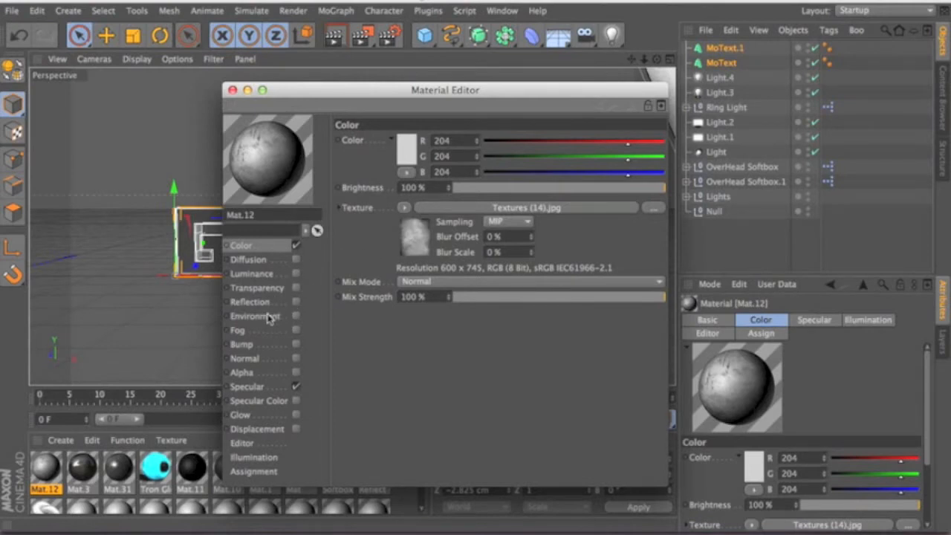
Step: Enable the Bump channel and set its texture sampling to Alias 2
click(241, 343)
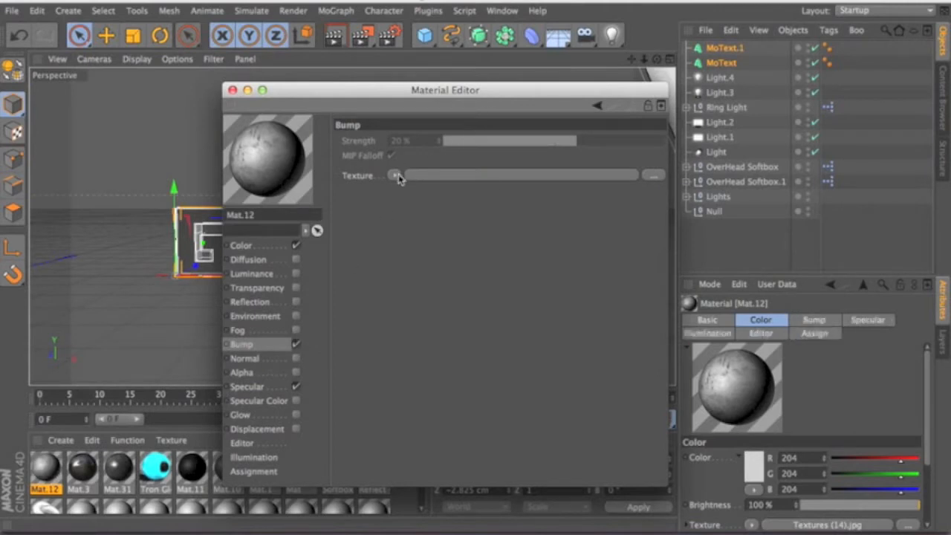
mouse_move(417, 258)
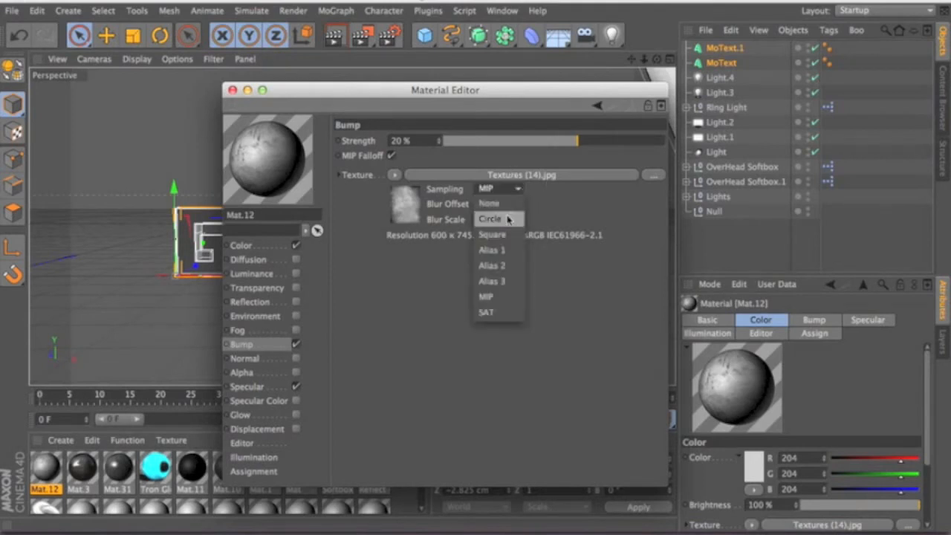
click(489, 219)
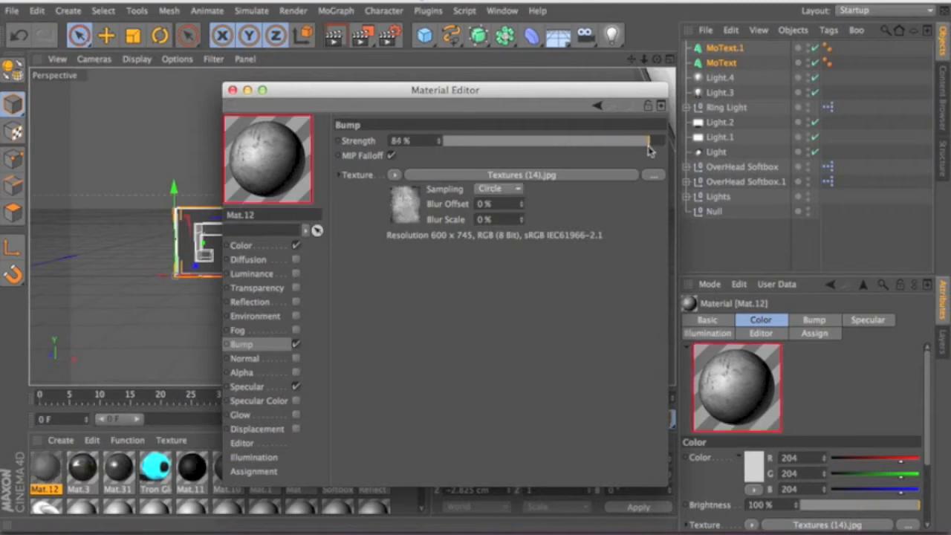
drag(654, 139, 627, 139)
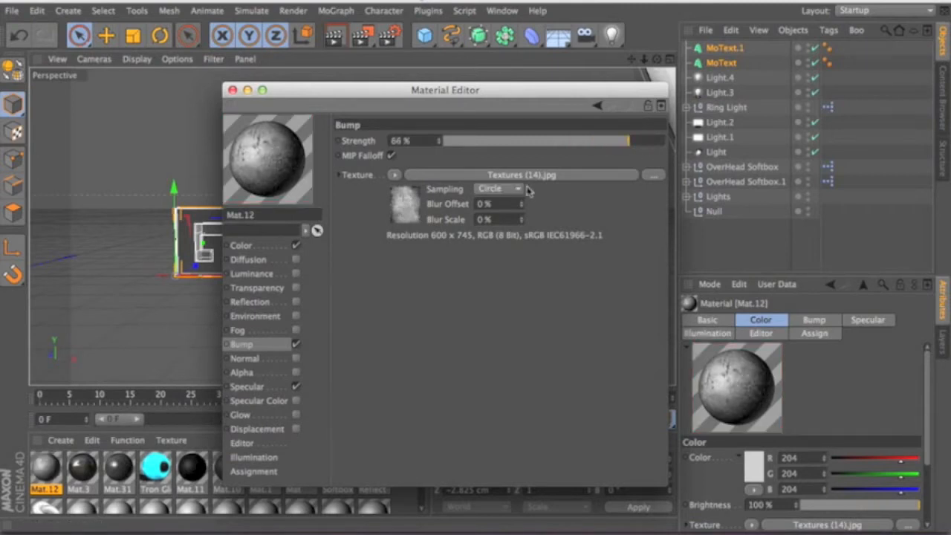
mouse_move(457, 196)
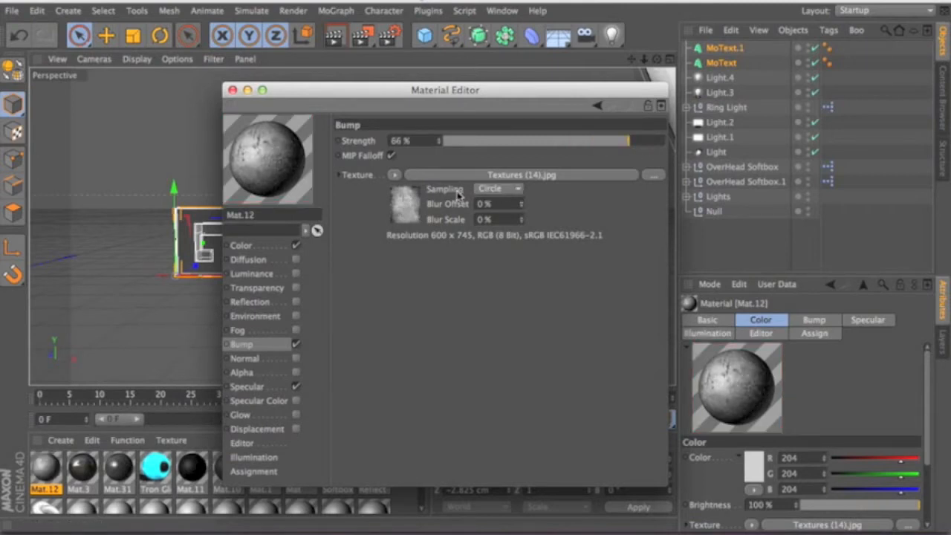
click(498, 188)
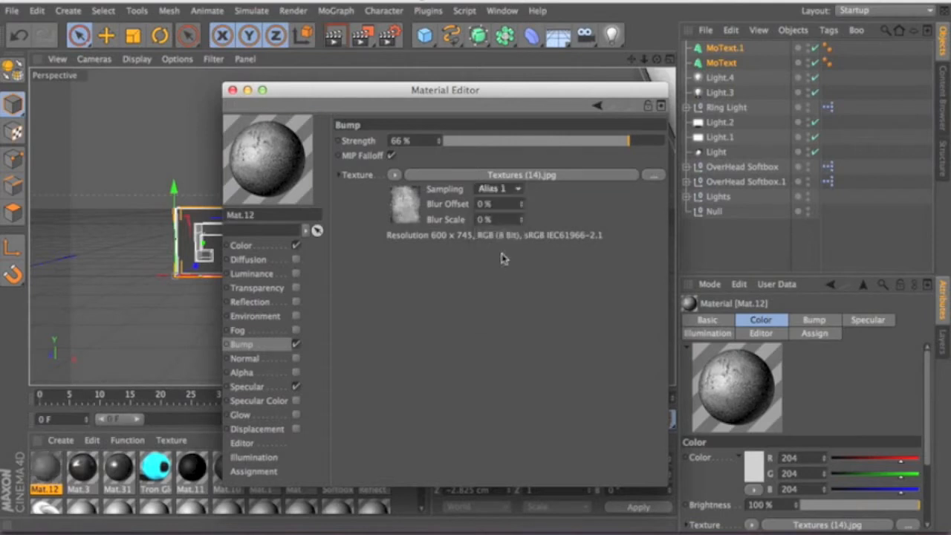
click(498, 187)
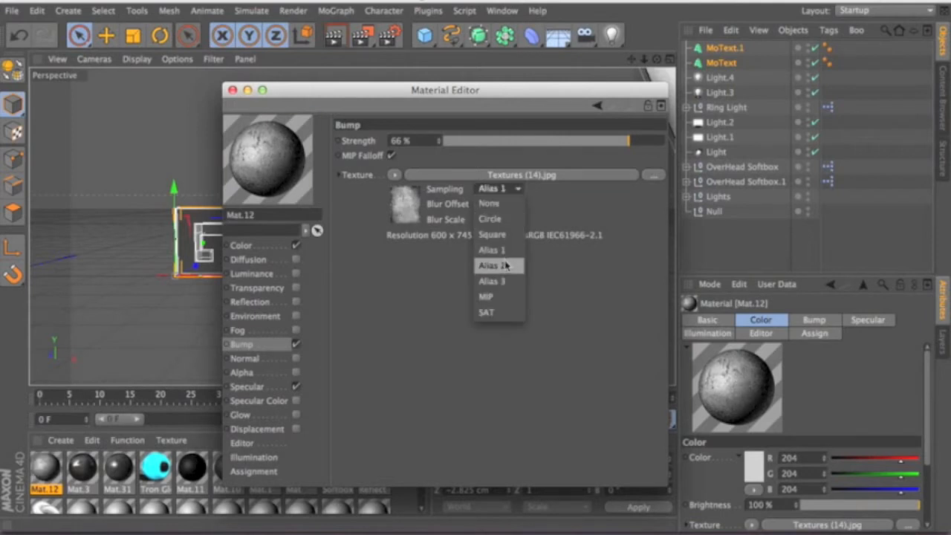
click(493, 264)
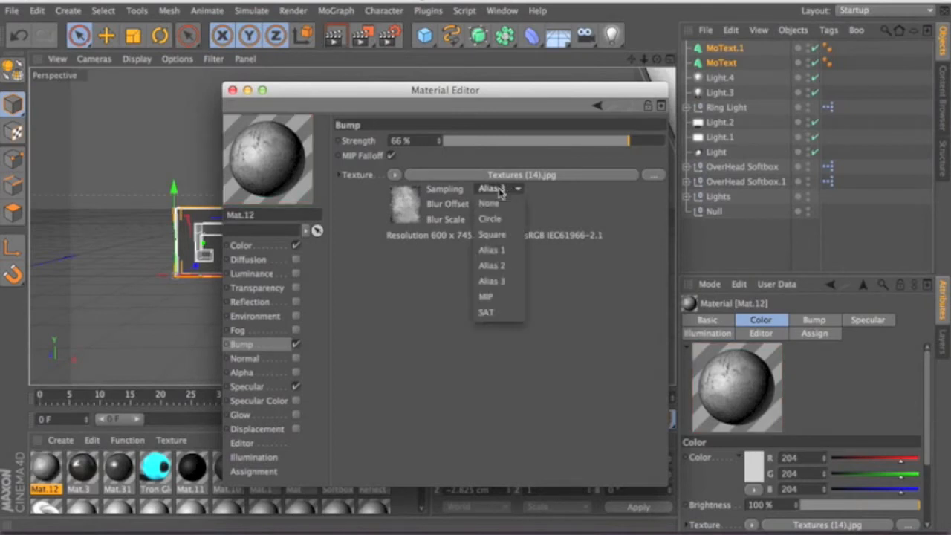
click(490, 265)
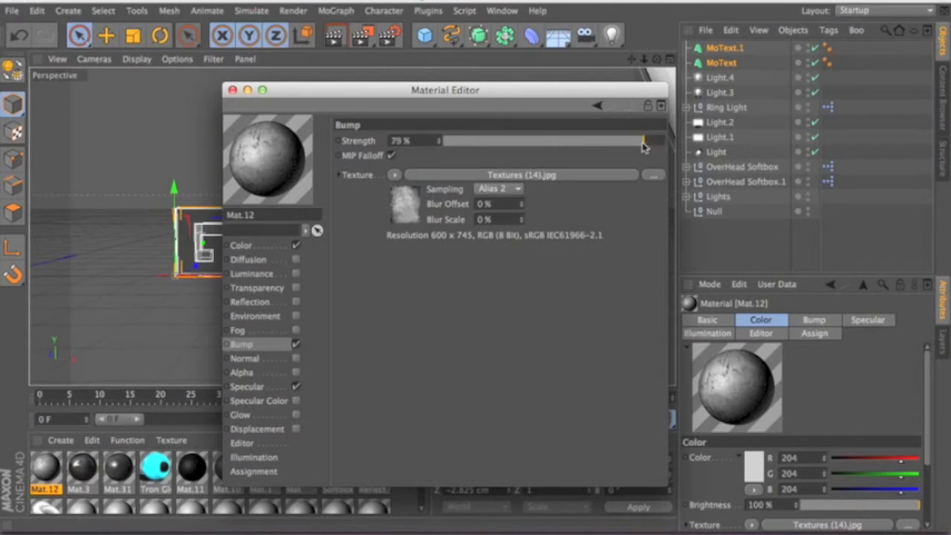
Step: Lower the bump strength to 50% and close the Material Editor
drag(640, 140, 622, 139)
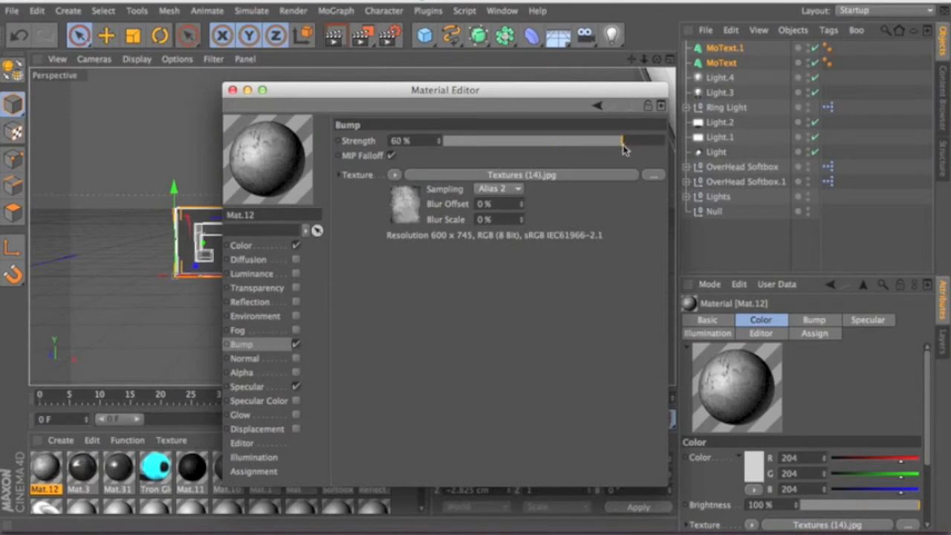
drag(622, 141, 613, 141)
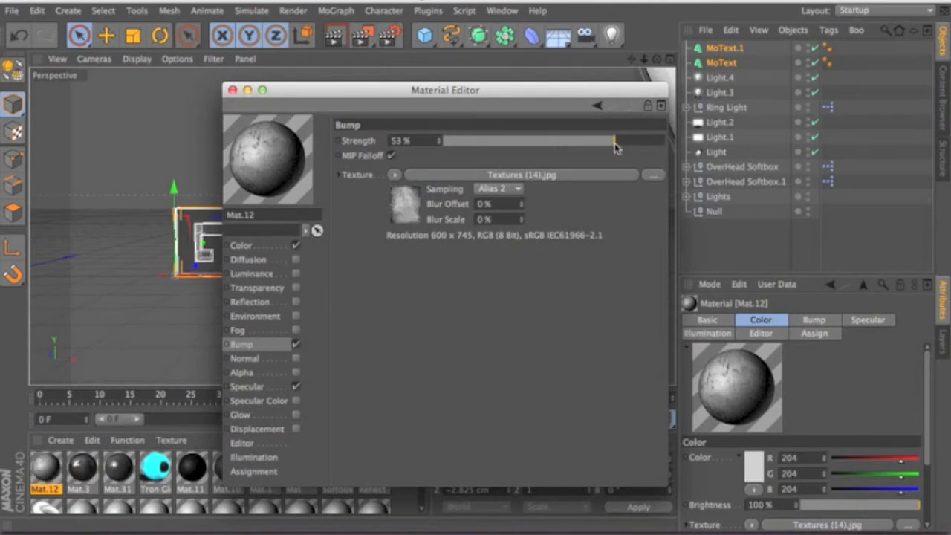
drag(615, 141, 610, 141)
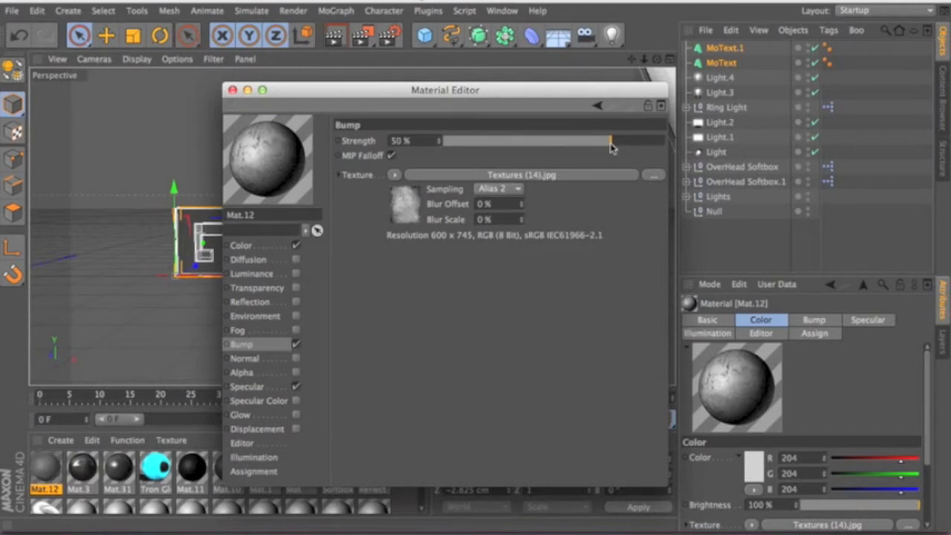
click(231, 91)
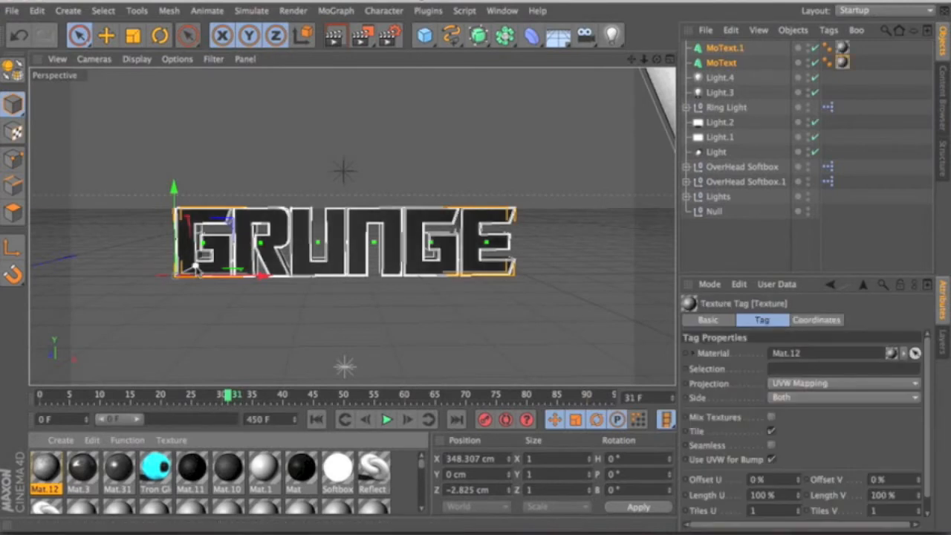
mouse_move(402, 134)
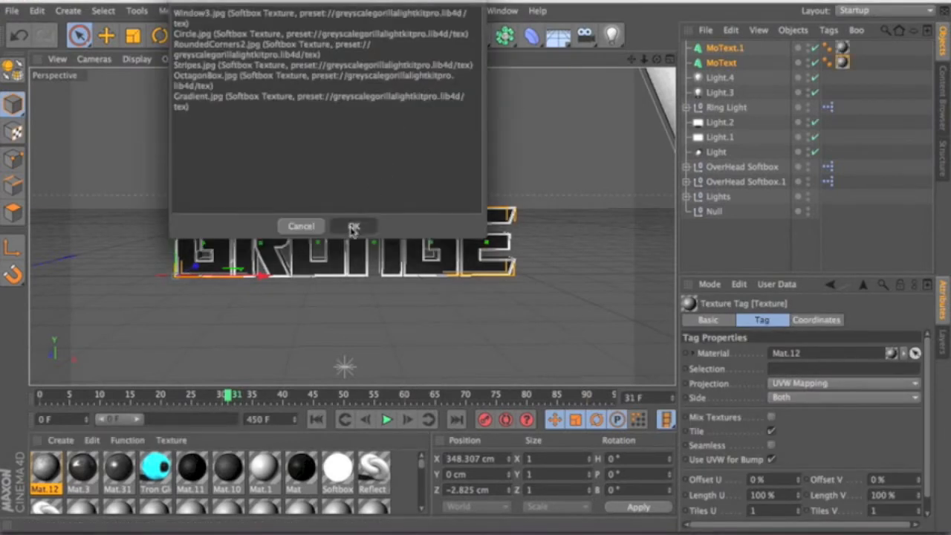
Step: Render a preview past the missing-textures warning, then select the text objects' texture tags
click(354, 225)
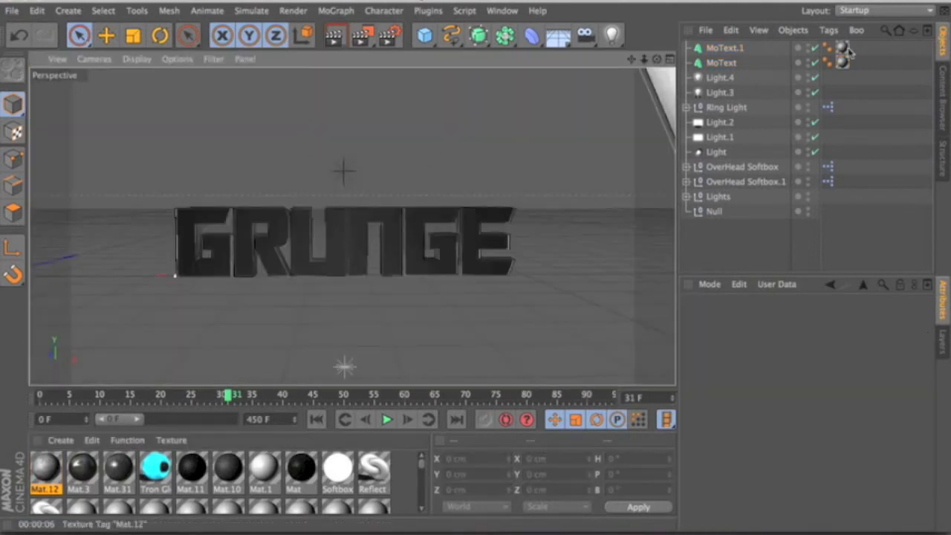
click(725, 48)
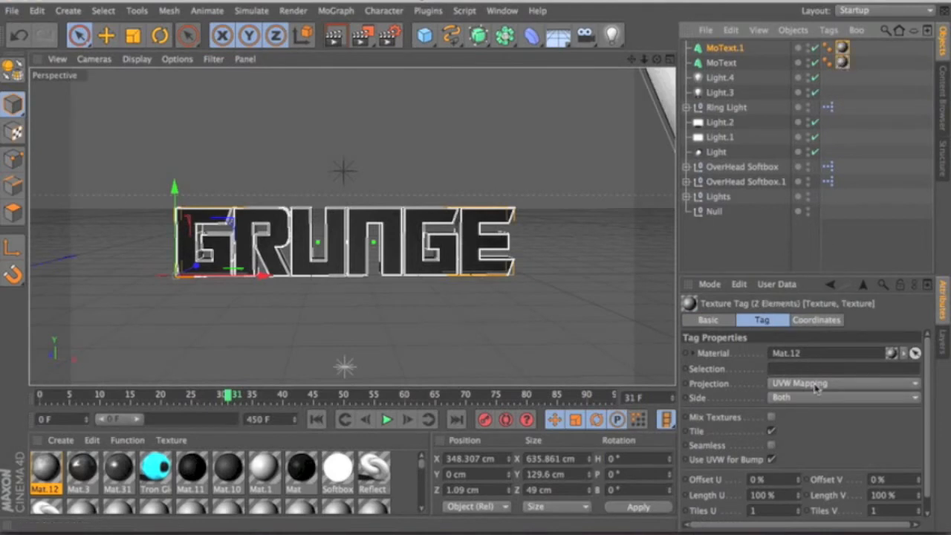
mouse_move(728, 392)
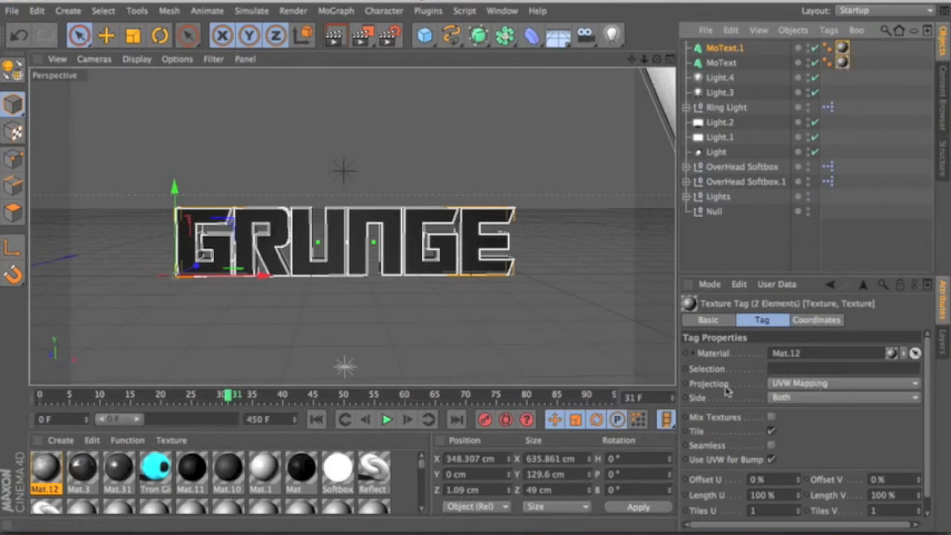
Step: Set the texture tags to Cubic seamless projection, render a preview, and reselect both tags
click(844, 383)
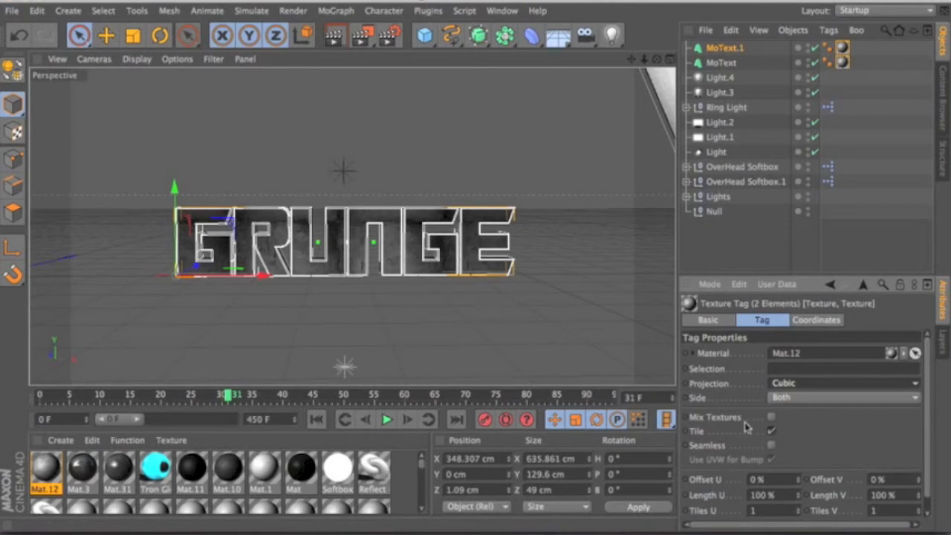
mouse_move(774, 451)
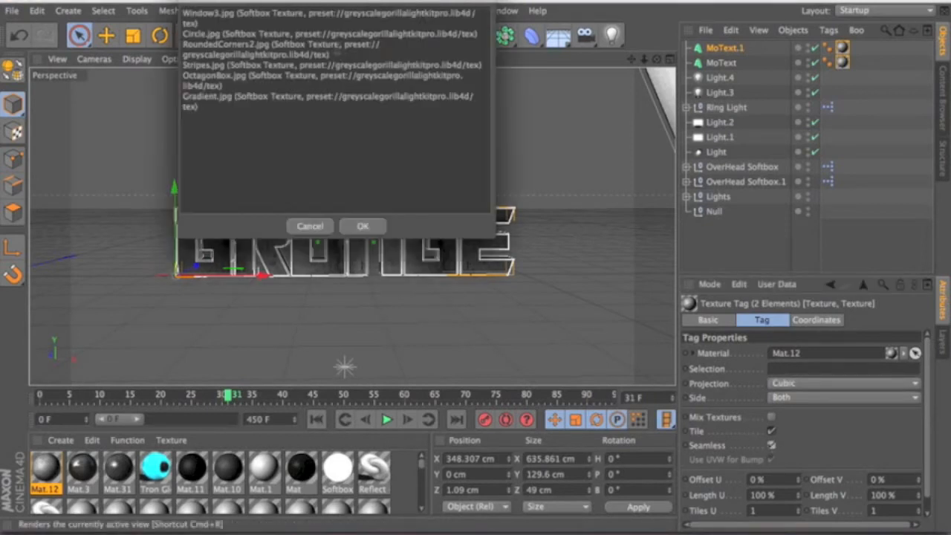
click(363, 226)
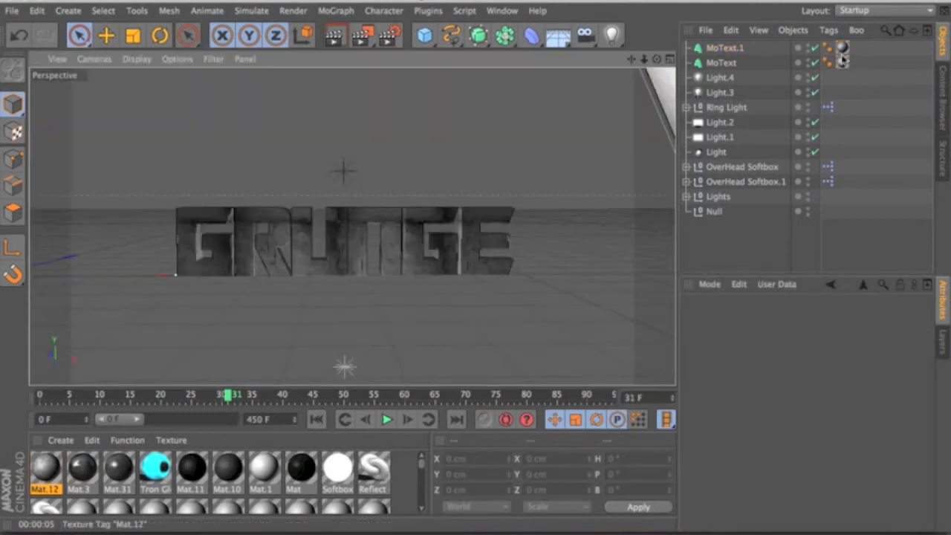
click(841, 53)
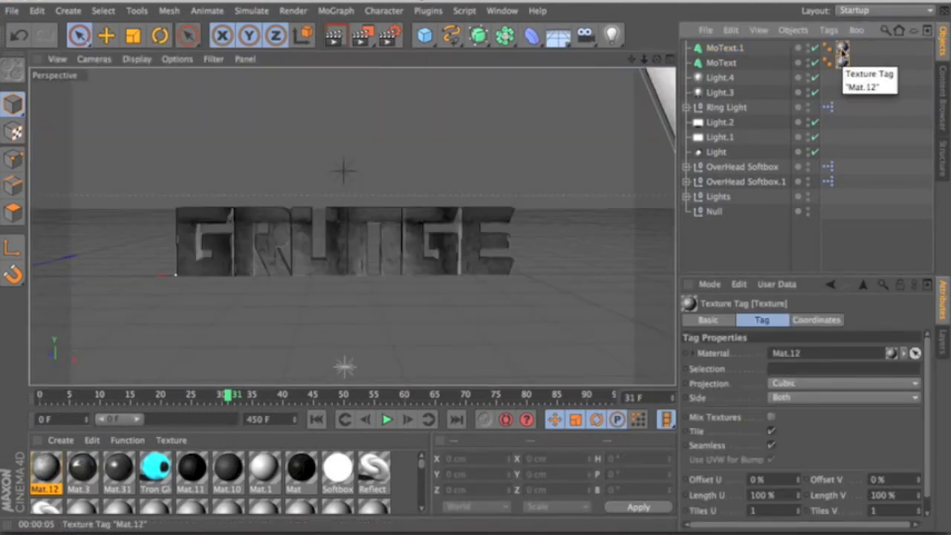
click(840, 63)
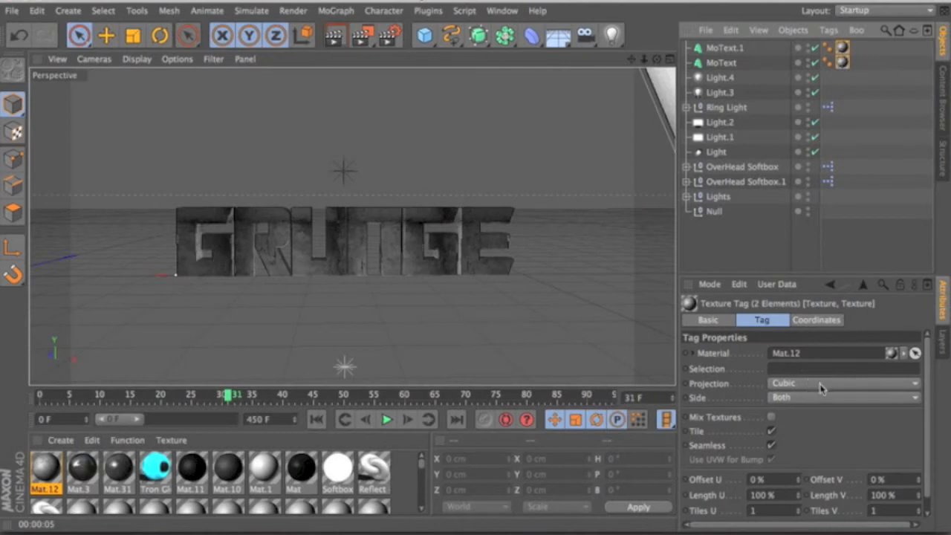
mouse_move(823, 387)
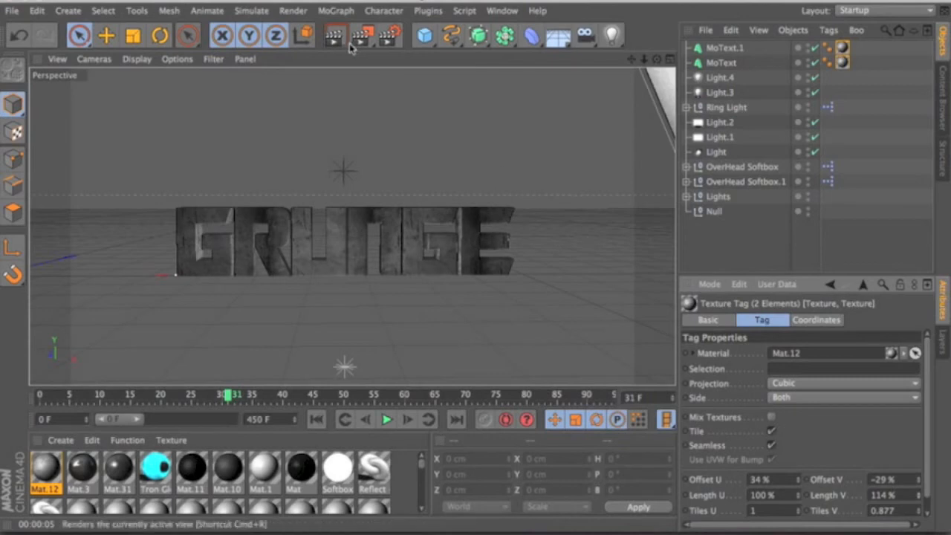
mouse_move(334, 36)
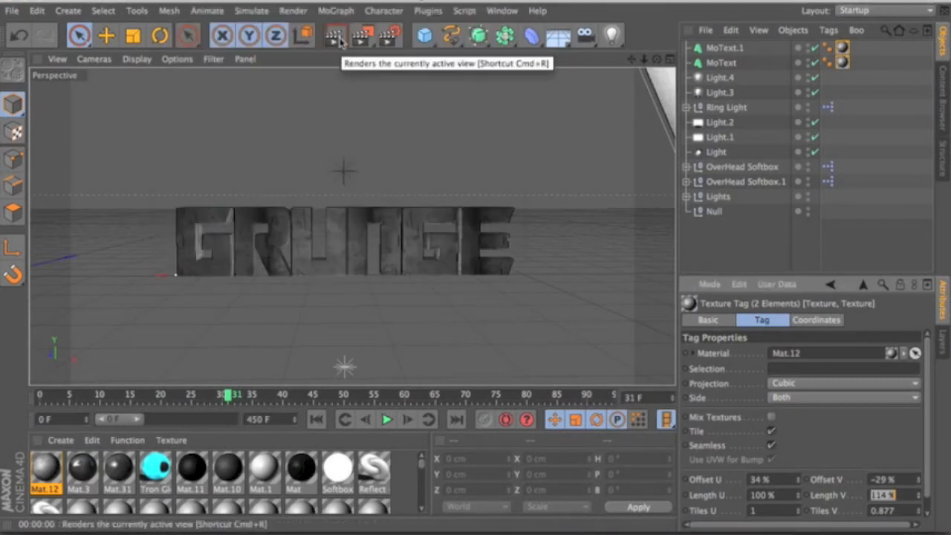
Step: Offset the texture to 34% U / -29% V, lengthen to 282% U / 114% V, rendering previews between changes
click(336, 36)
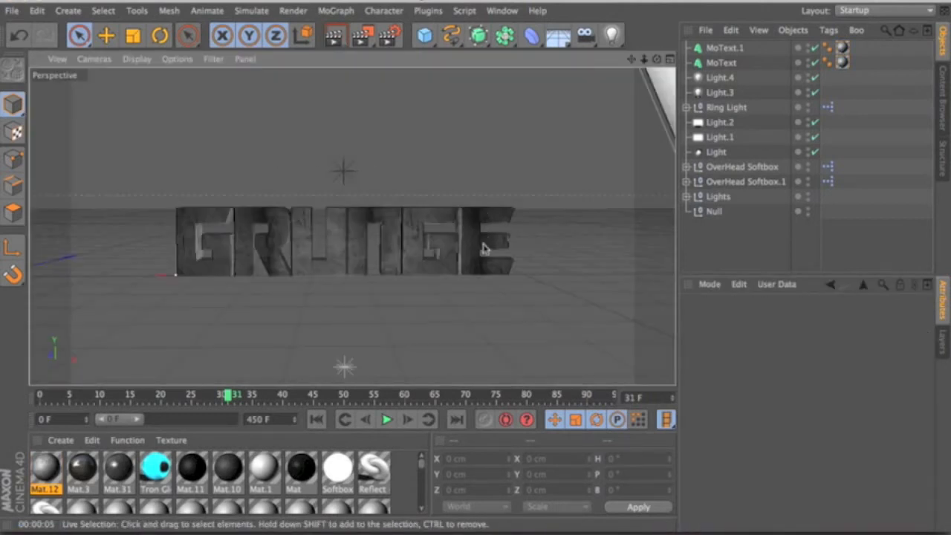
click(841, 53)
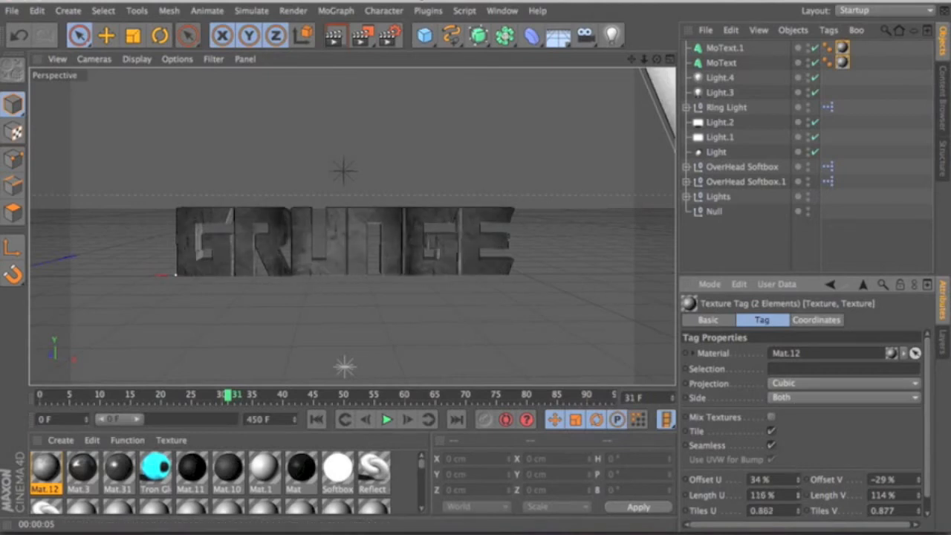
text(314)
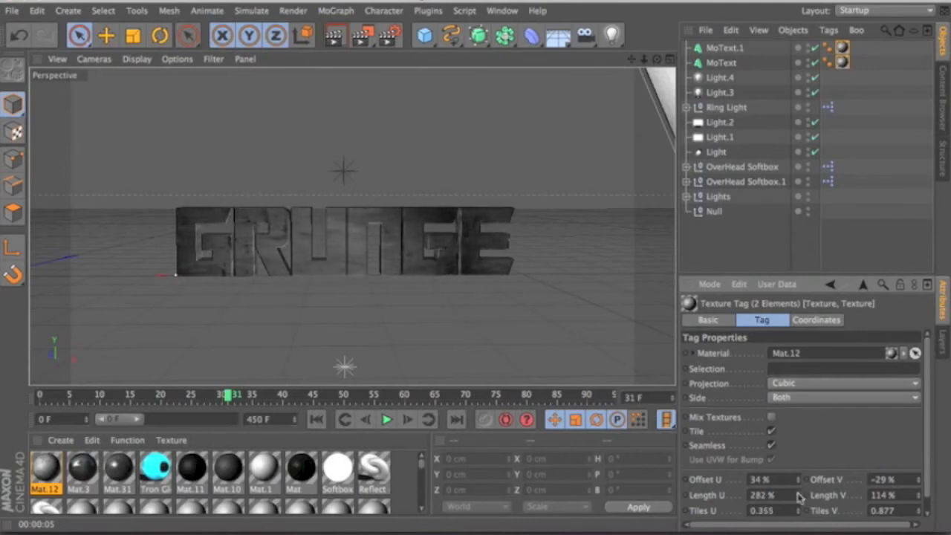
click(335, 35)
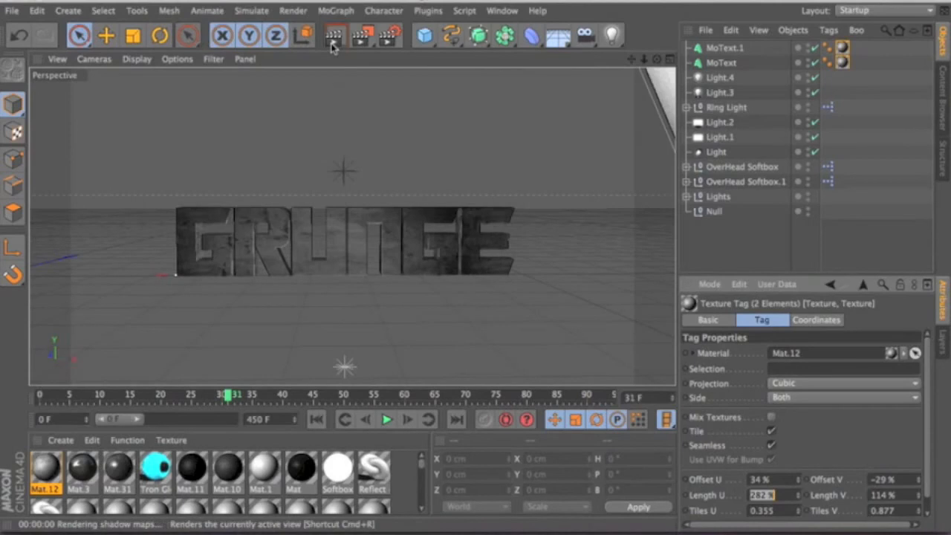
click(334, 35)
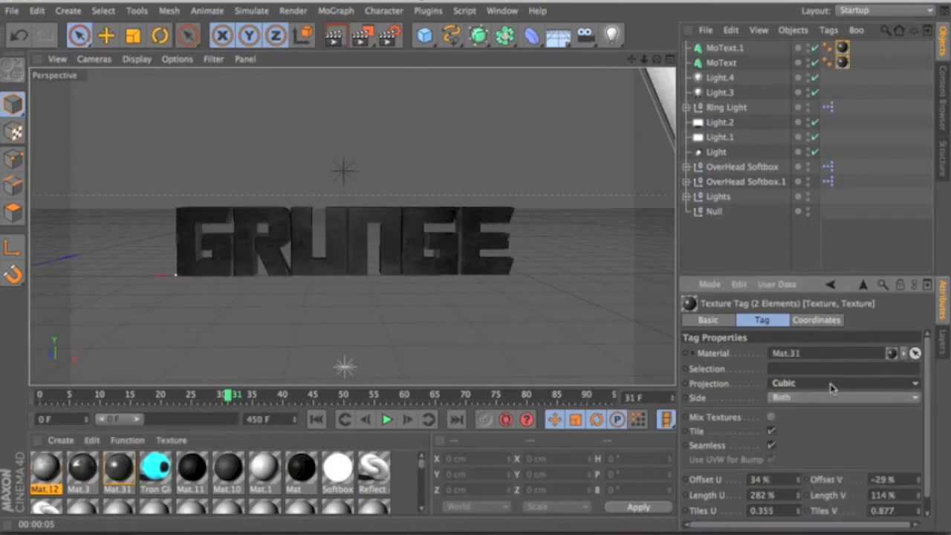
mouse_move(335, 35)
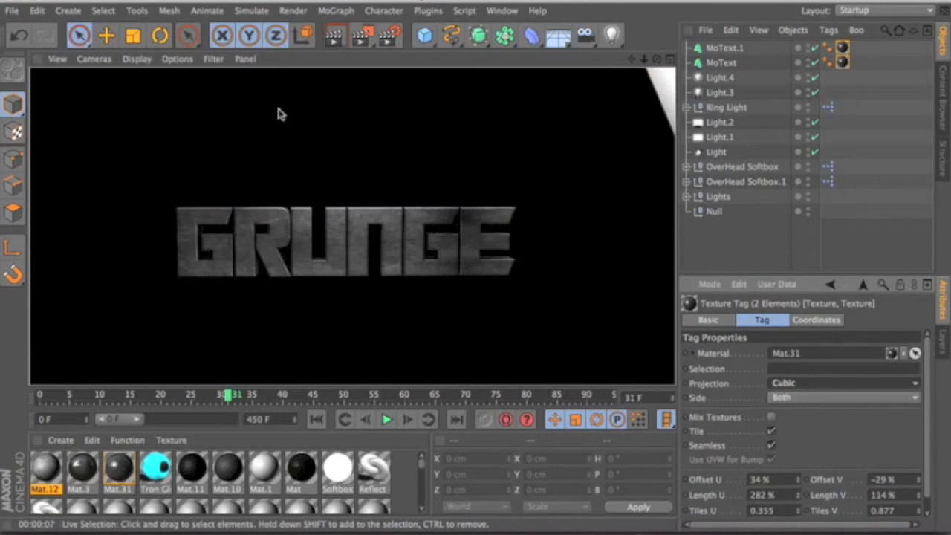
mouse_move(330, 150)
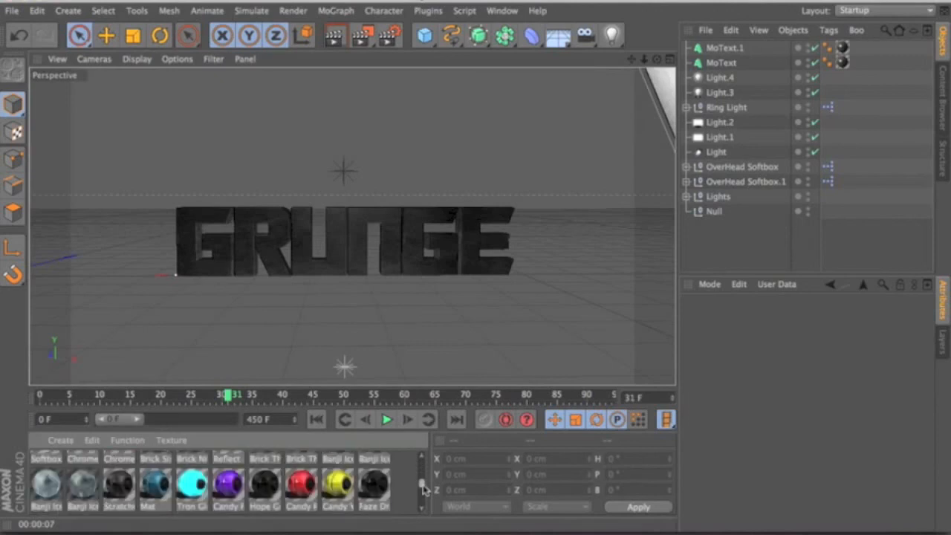
mouse_move(844, 52)
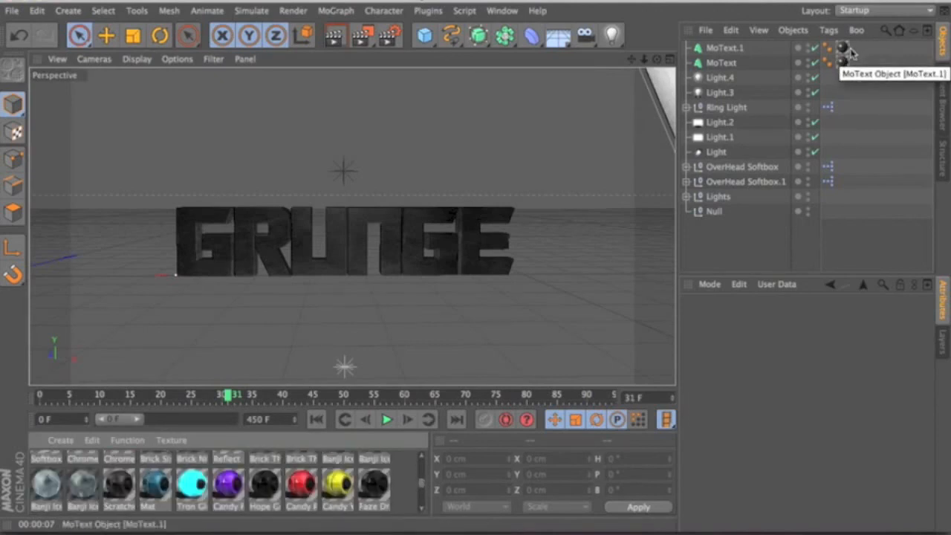